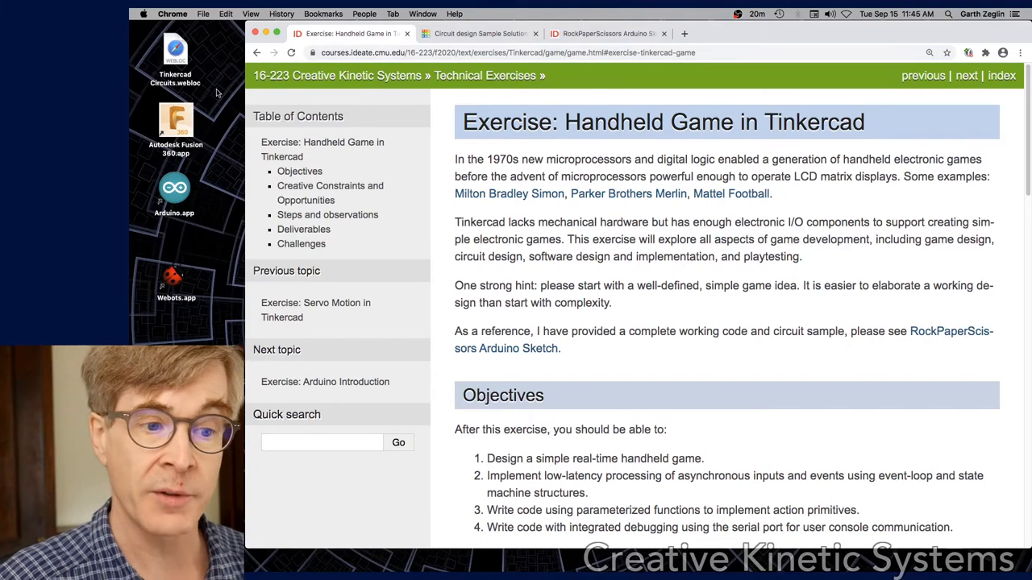
pyautogui.moveTo(658, 256)
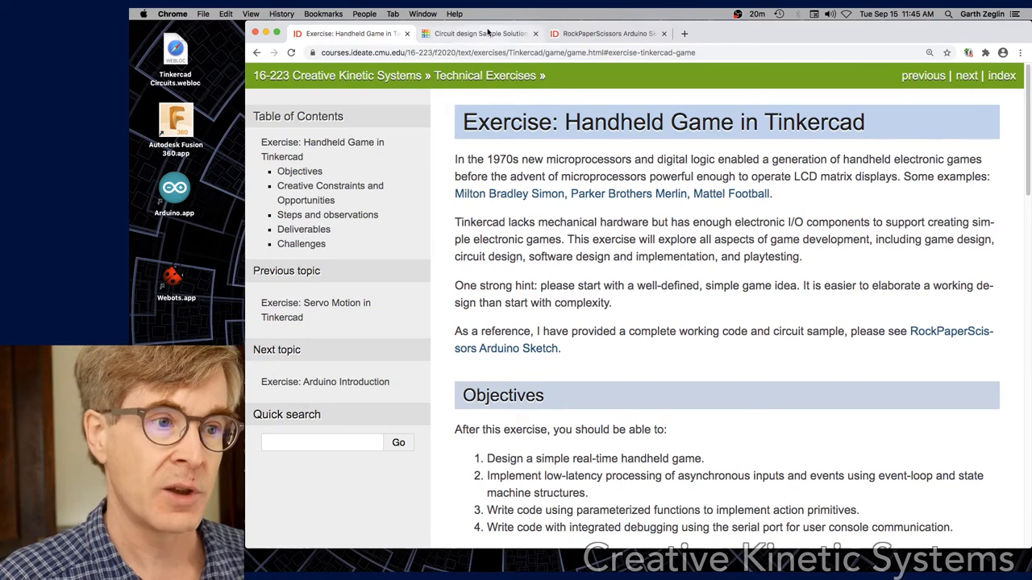
# Switch to the 'Circuit design Sample Solution' tab showing the game circuit, code and serial output
pyautogui.click(481, 32)
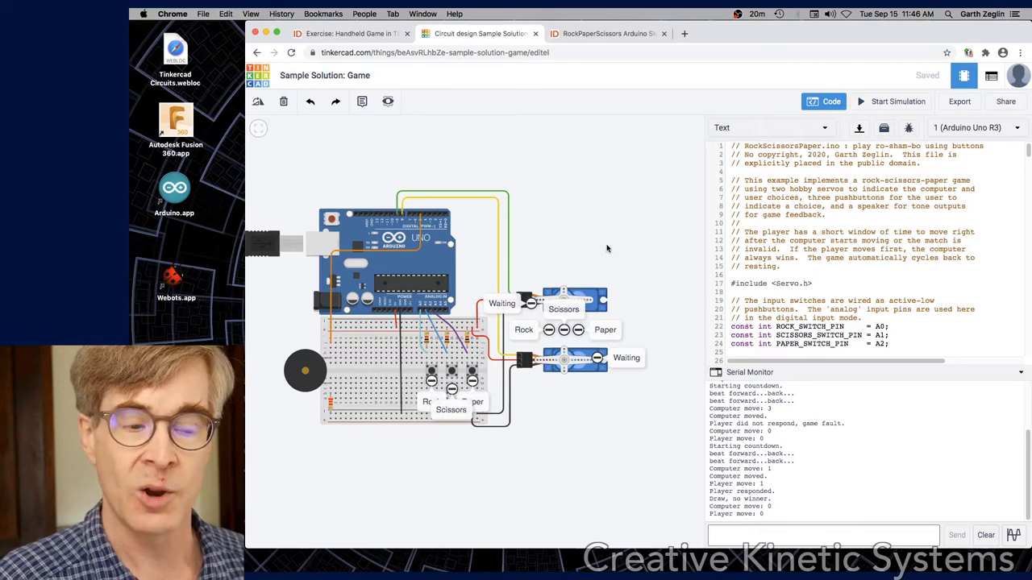
pyautogui.moveTo(545, 377)
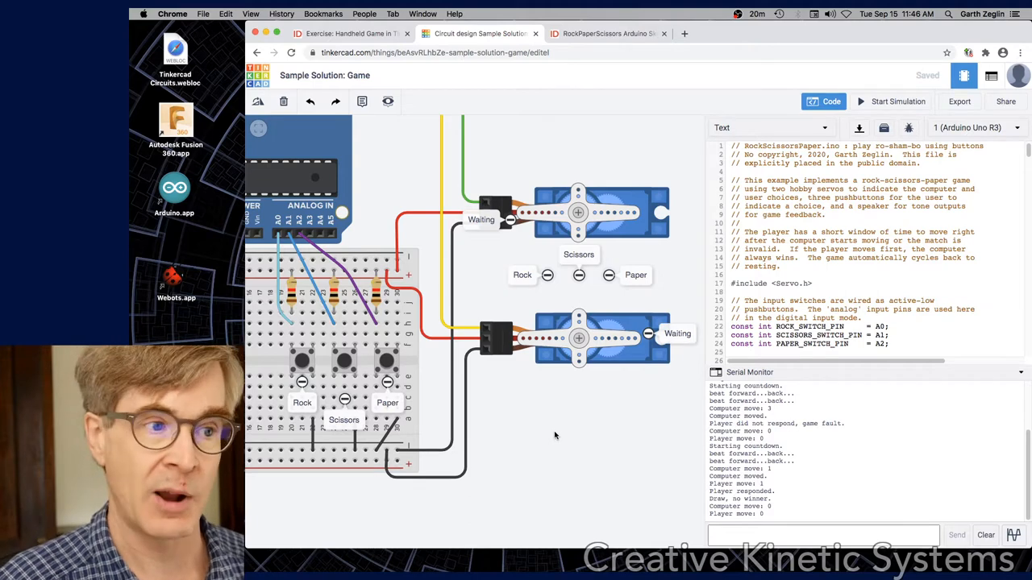
pyautogui.moveTo(649, 358)
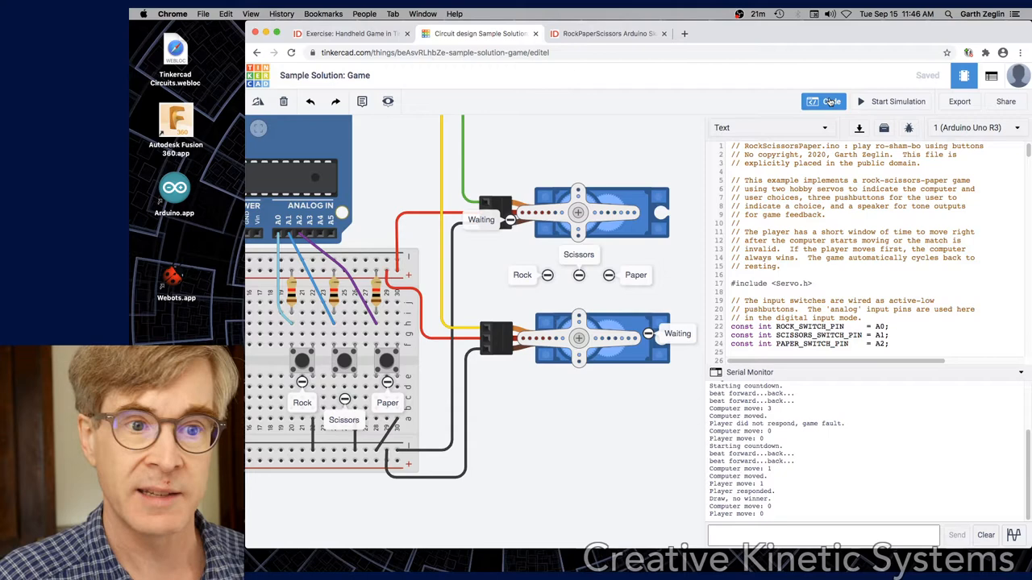
# Run the game simulation so rounds play out in the serial monitor, then stop it
pyautogui.click(890, 100)
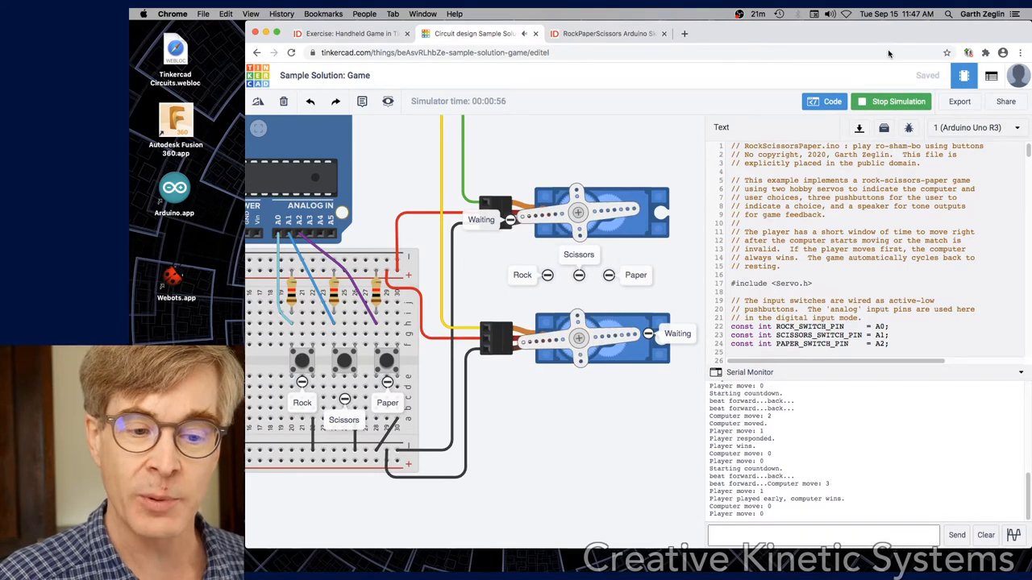
pyautogui.click(890, 100)
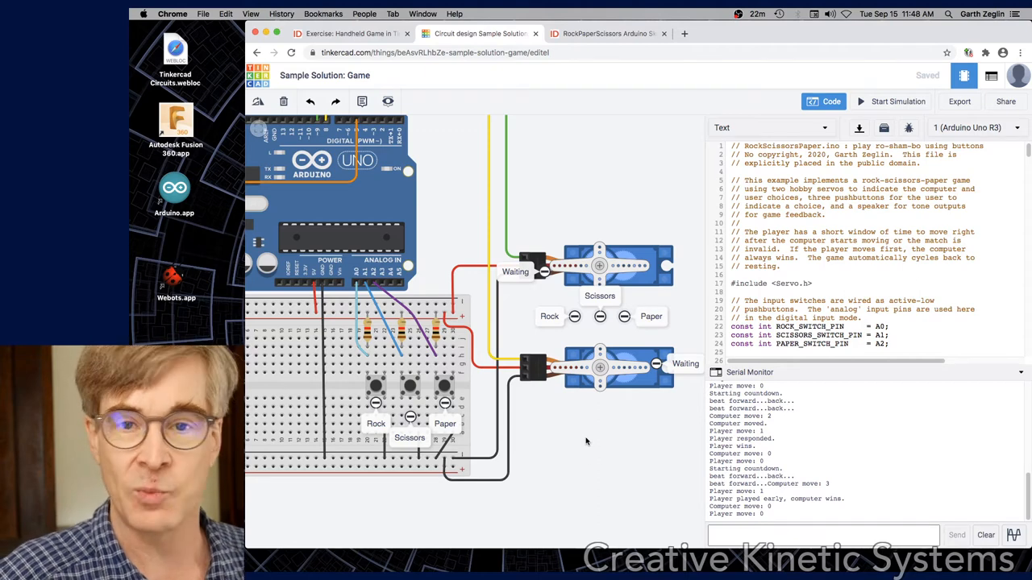
pyautogui.moveTo(592, 436)
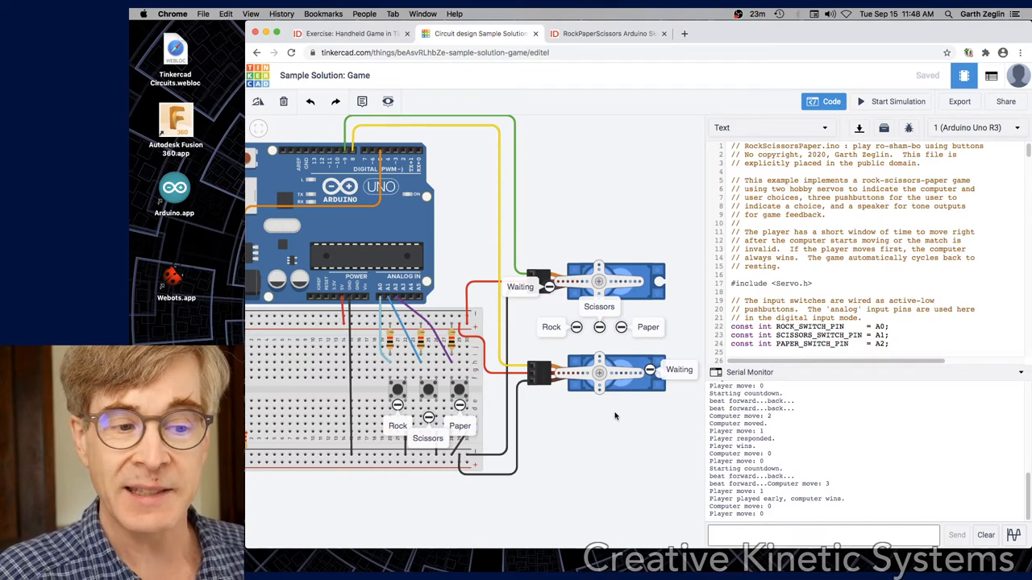
pyautogui.moveTo(577, 419)
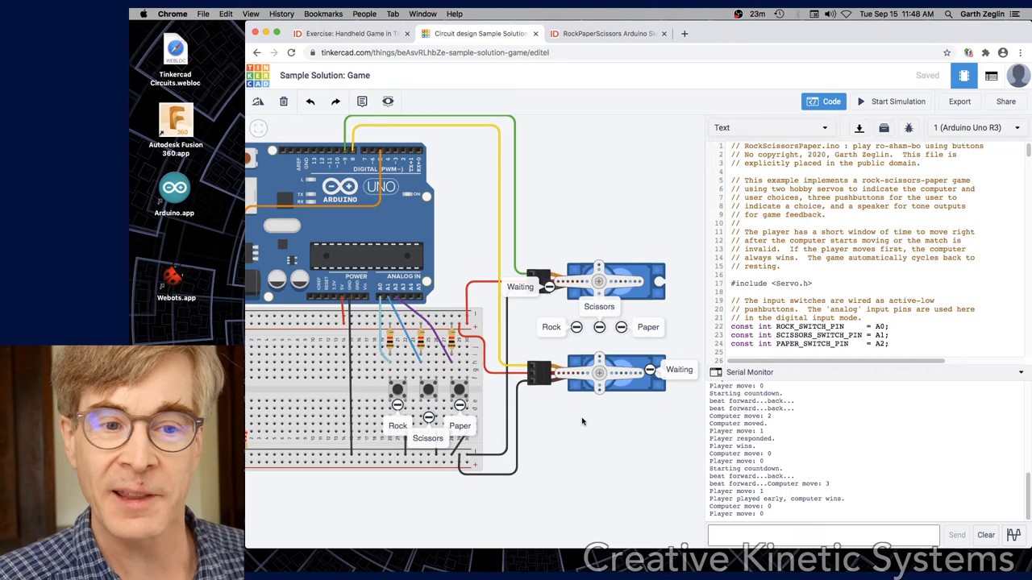
pyautogui.moveTo(589, 418)
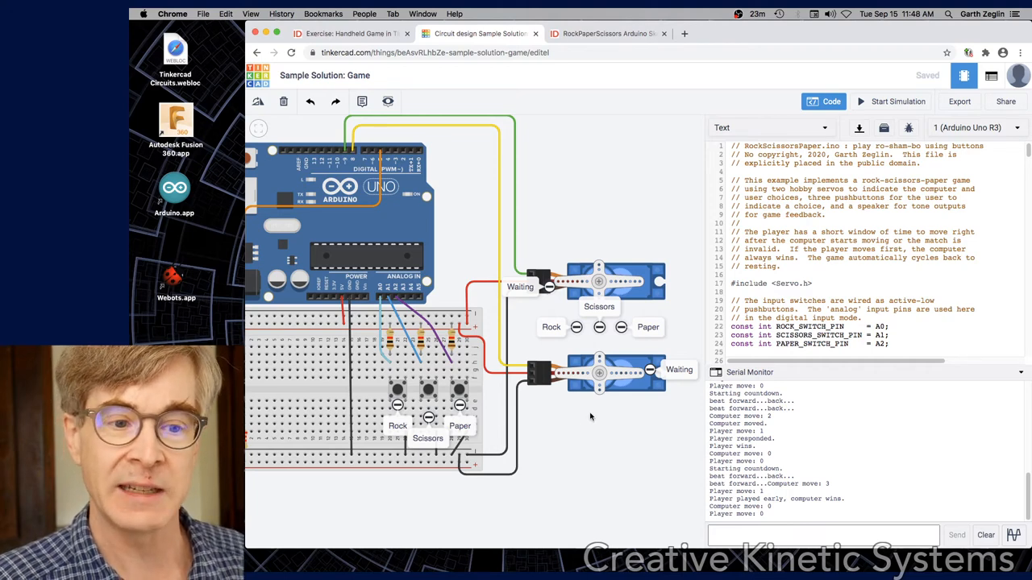
pyautogui.moveTo(599, 409)
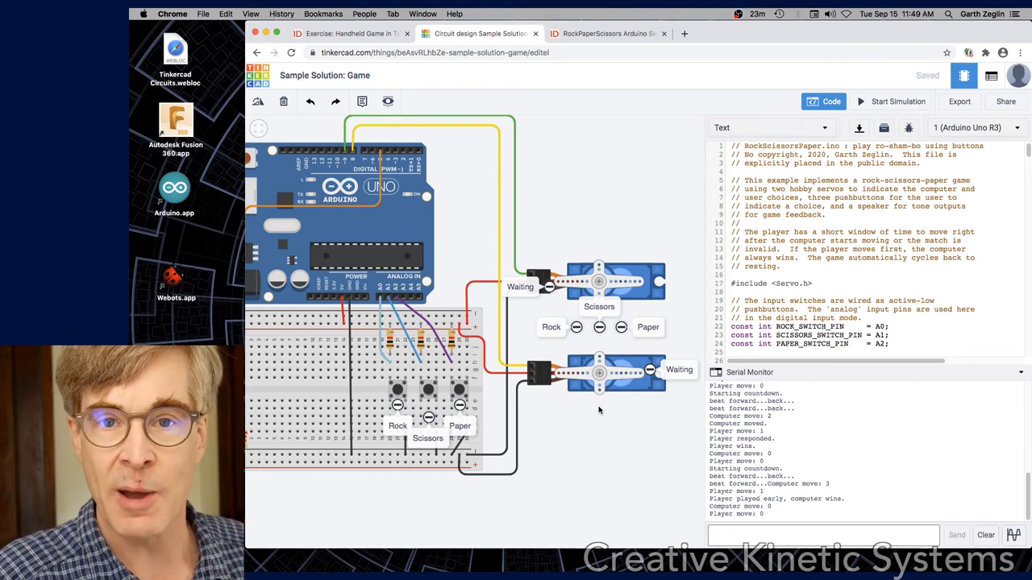
pyautogui.moveTo(552, 404)
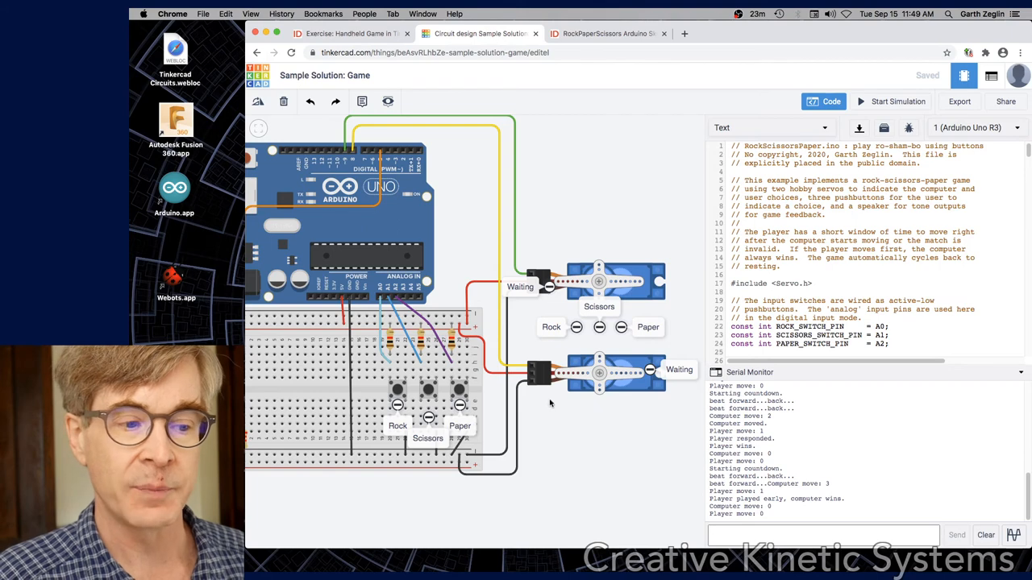